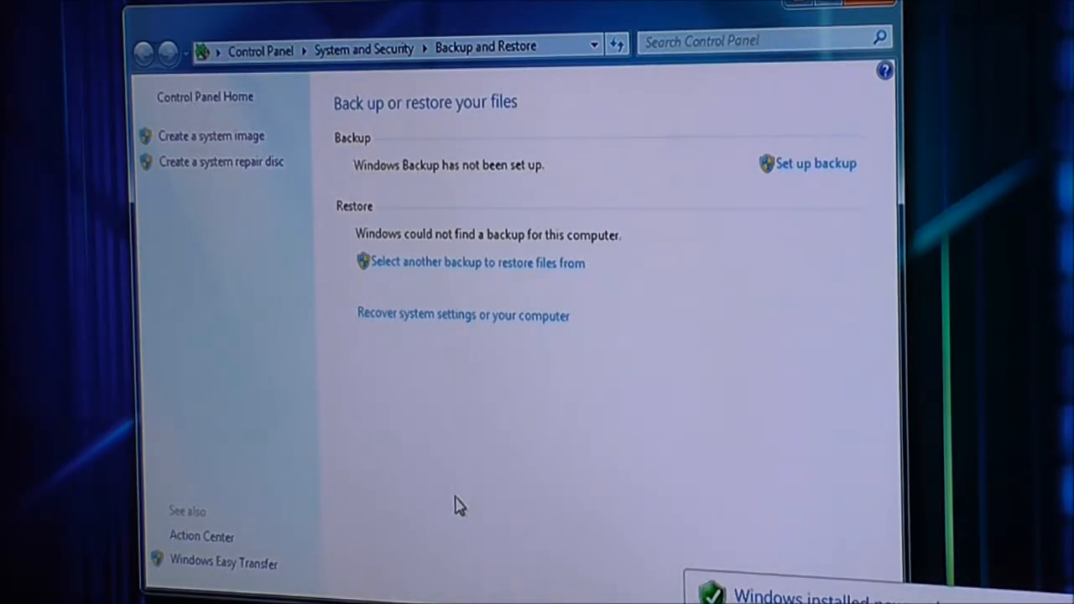
pyautogui.moveTo(507, 571)
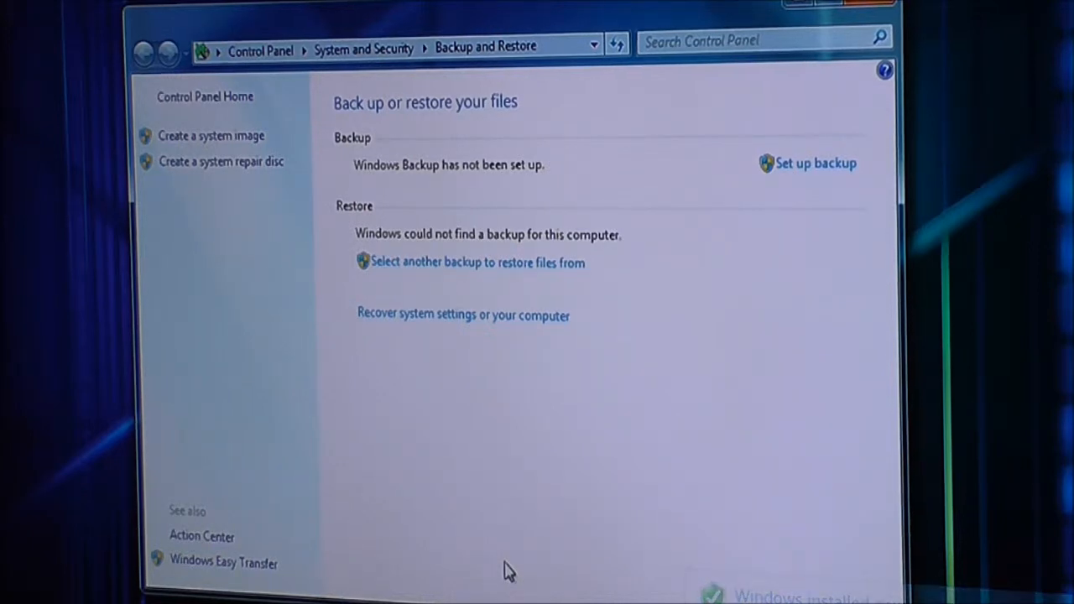
pyautogui.moveTo(467, 333)
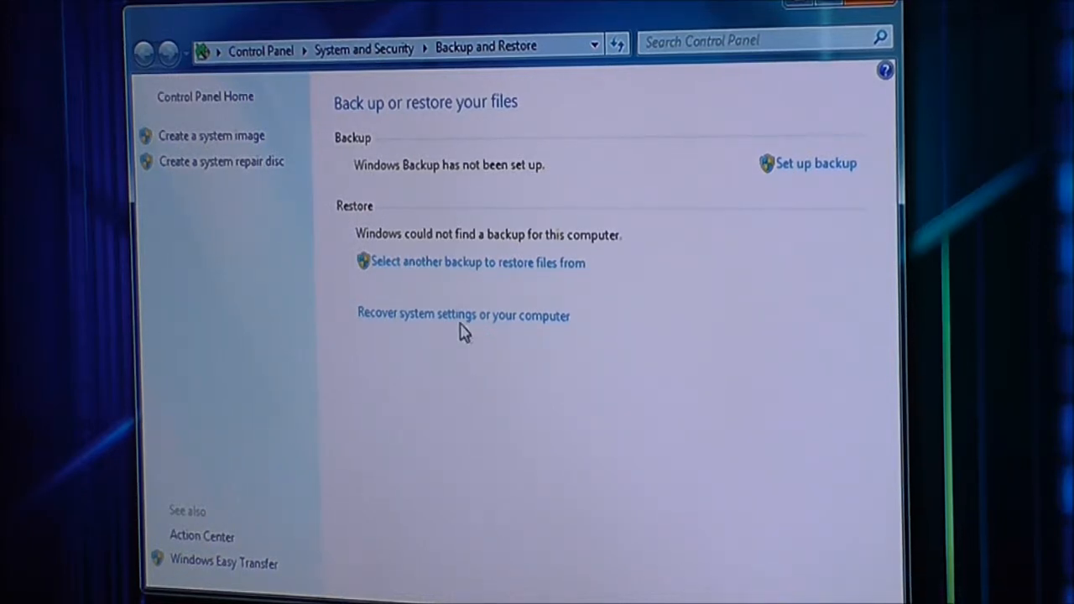
pyautogui.moveTo(279, 225)
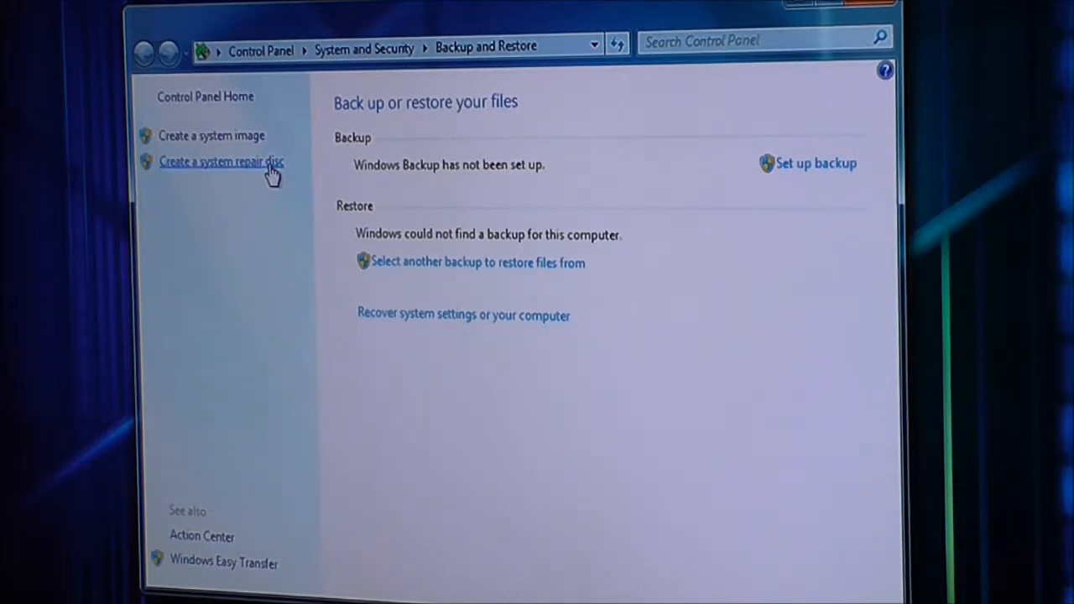
# Start creating a system repair disc targeting DVD RW Drive (D:)
pyautogui.click(222, 161)
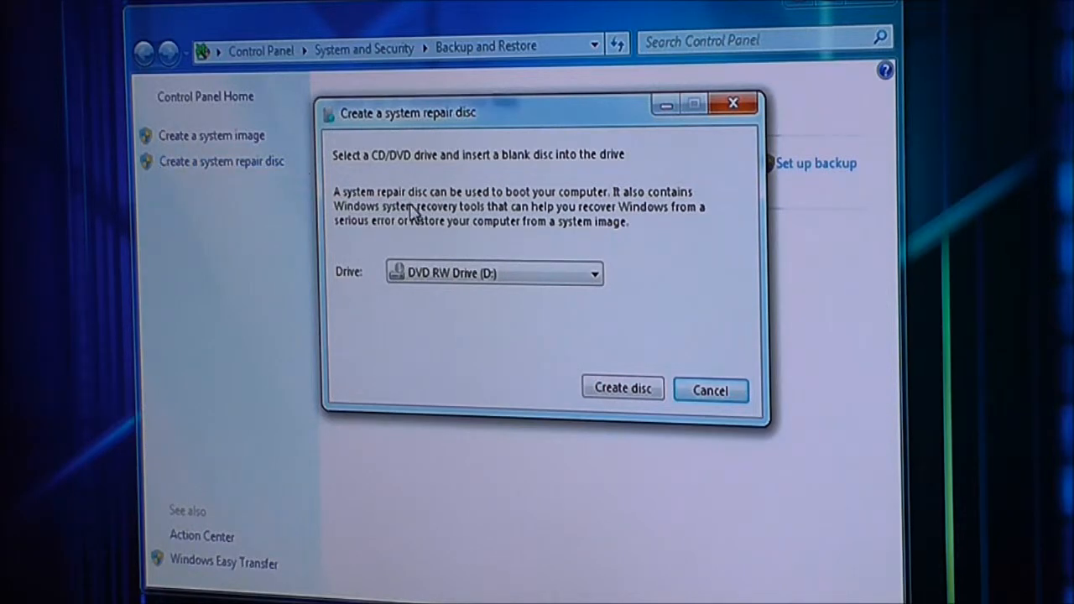
pyautogui.moveTo(613, 234)
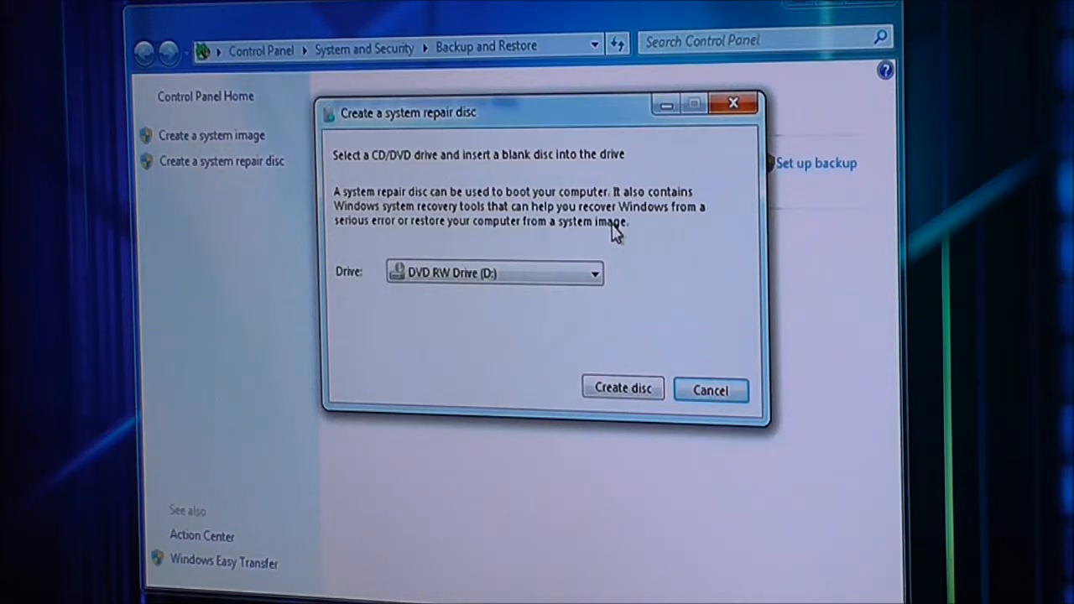
pyautogui.moveTo(584, 272)
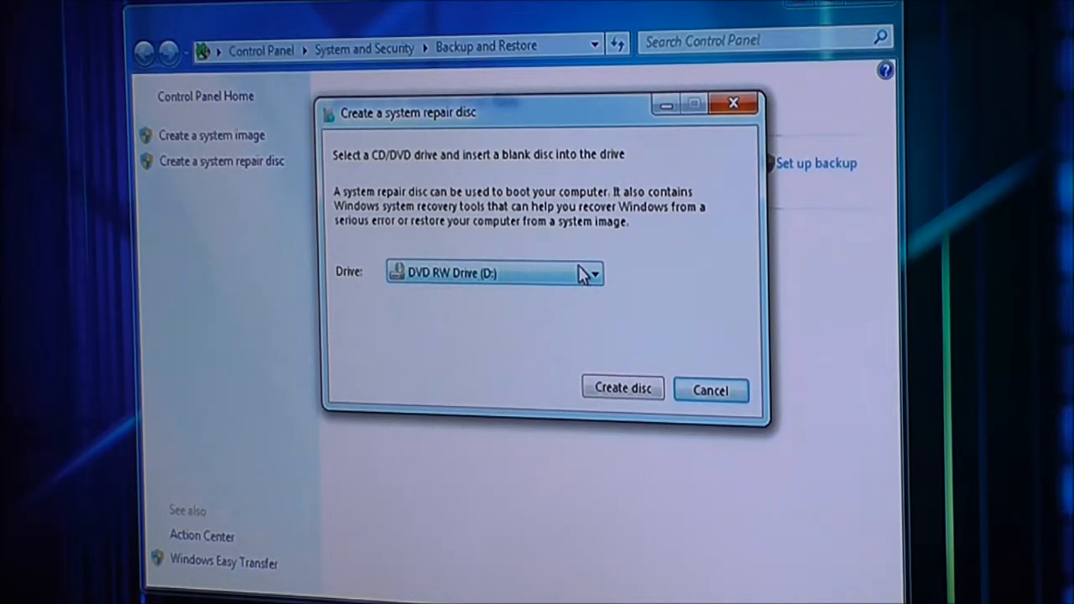
pyautogui.moveTo(463, 306)
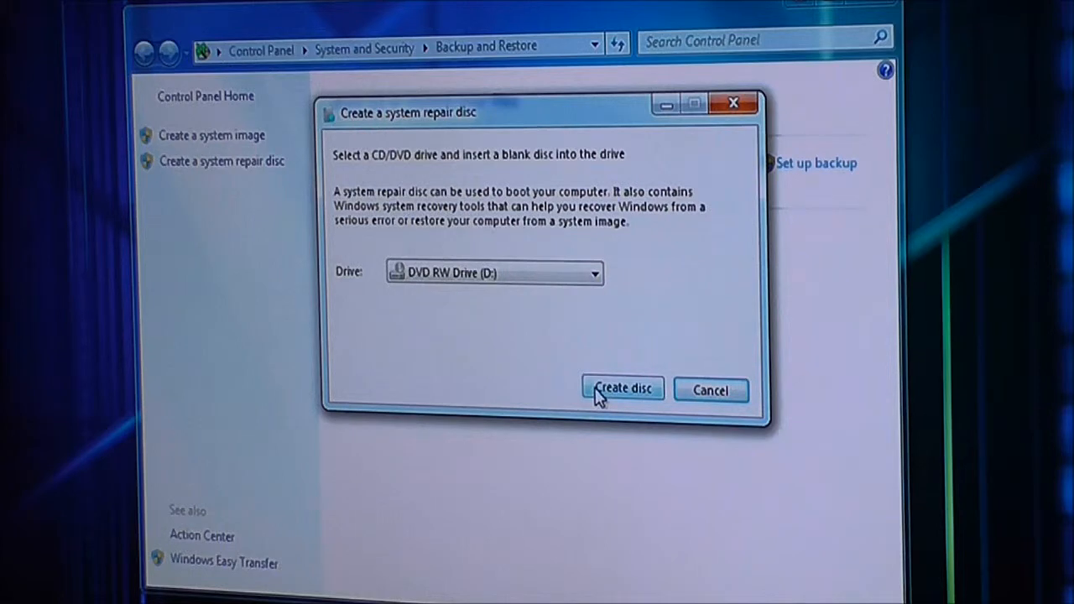
# Burn the system repair disc on DVD RW Drive (D:) until it reports complete
pyautogui.click(621, 388)
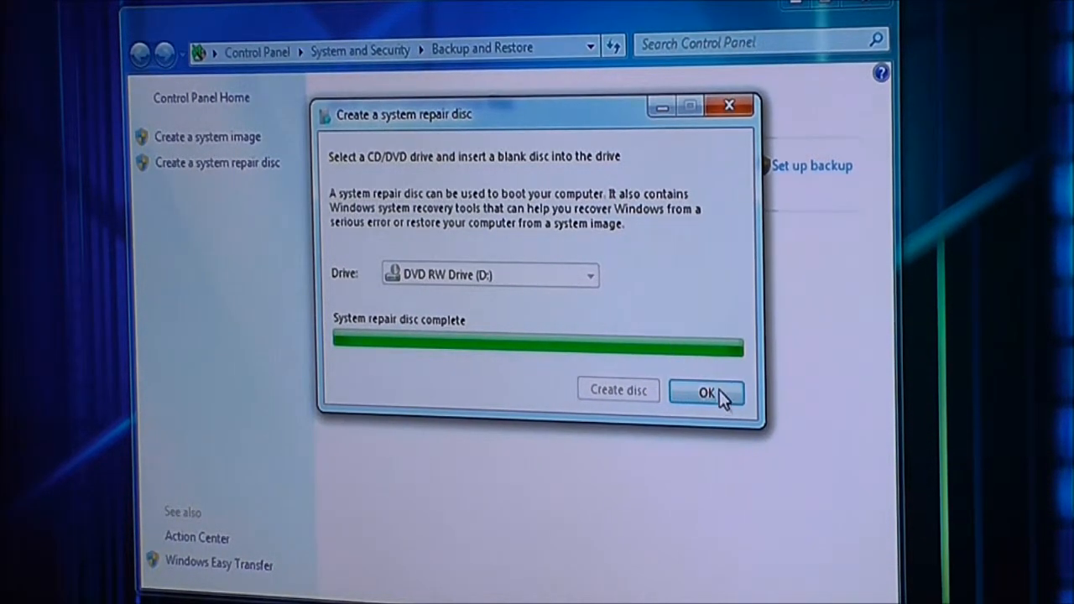
# Create a system image with the 1TB (E:) drive as destination, including System Reserved and C:
pyautogui.click(705, 393)
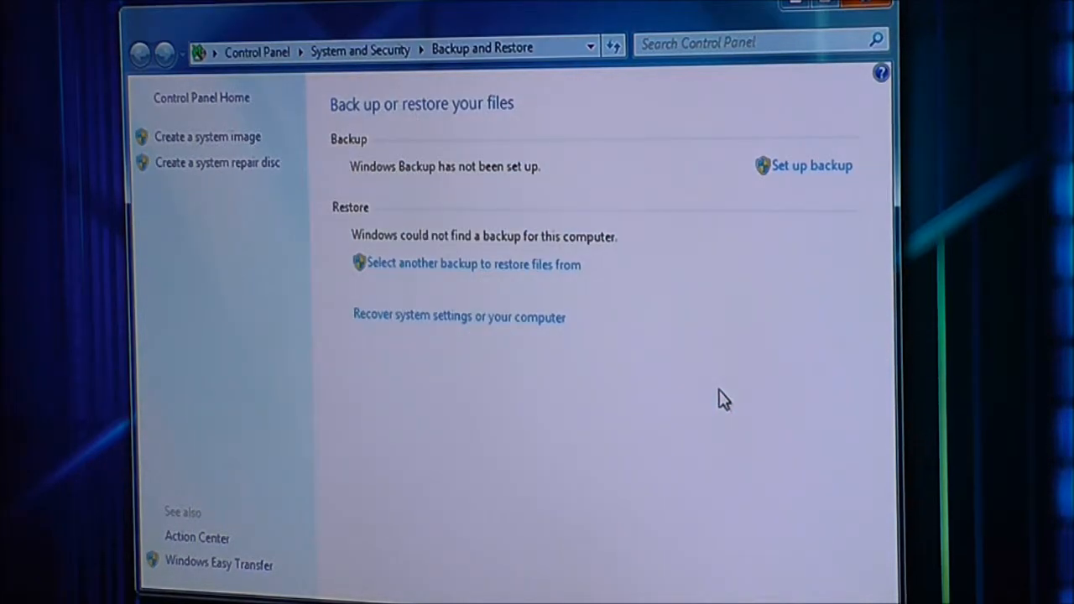
pyautogui.moveTo(195, 429)
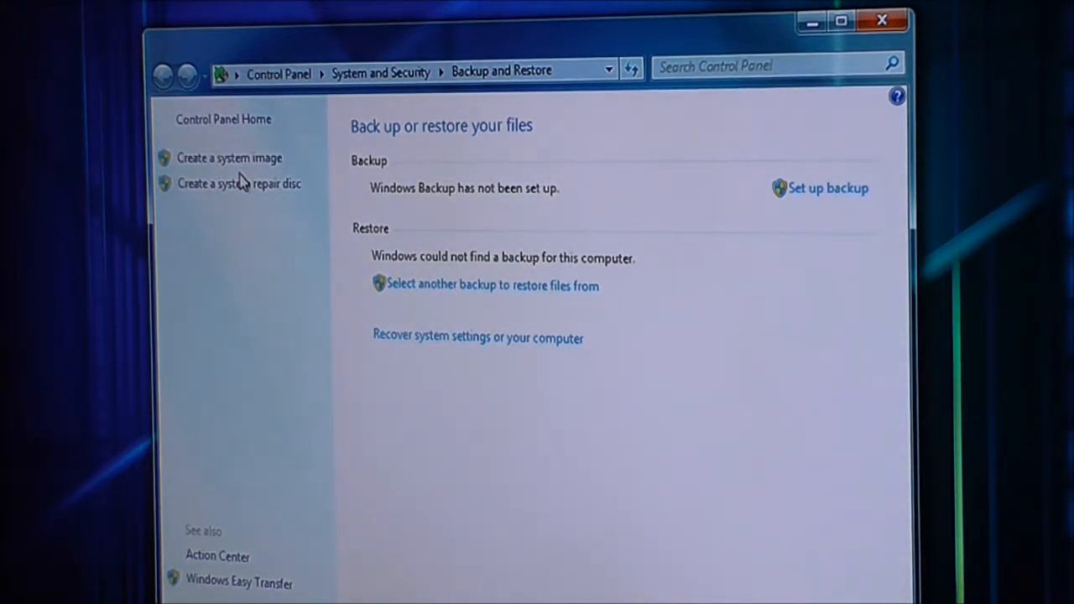
pyautogui.moveTo(267, 154)
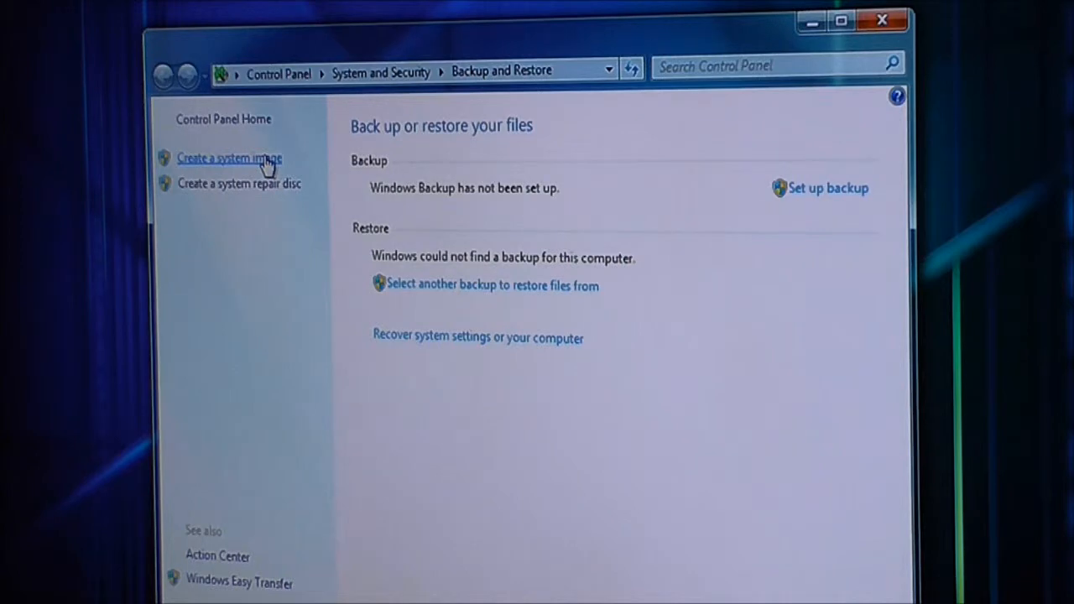
pyautogui.click(228, 158)
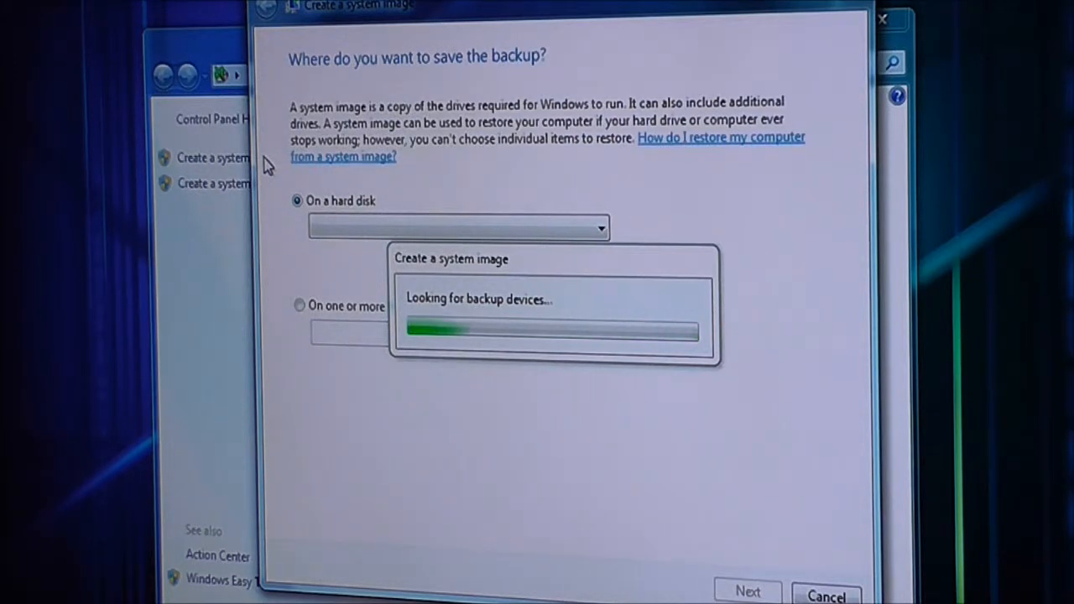
pyautogui.moveTo(544, 443)
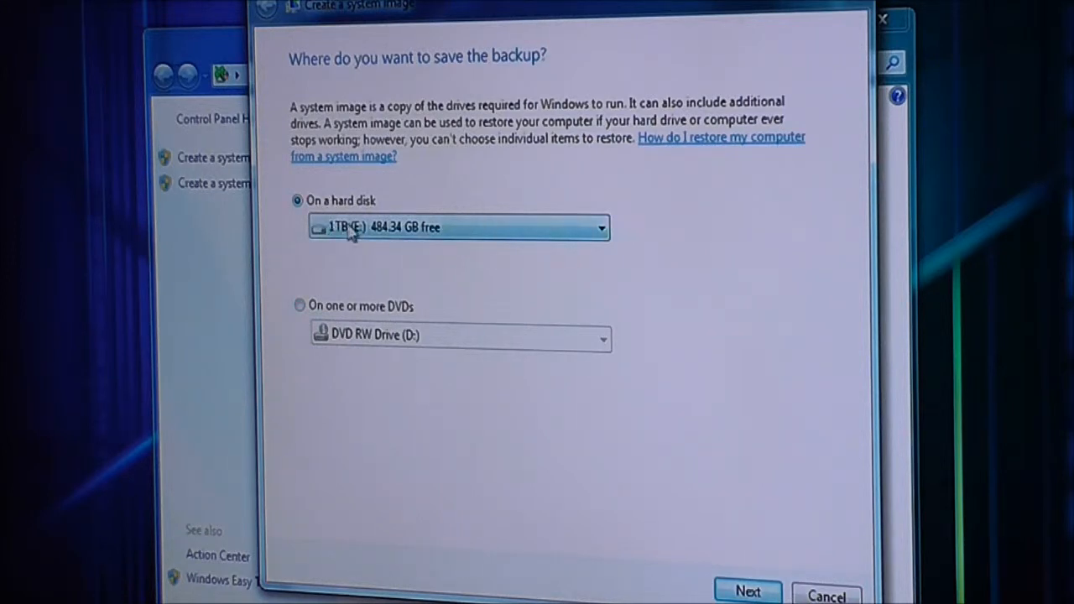
pyautogui.click(601, 228)
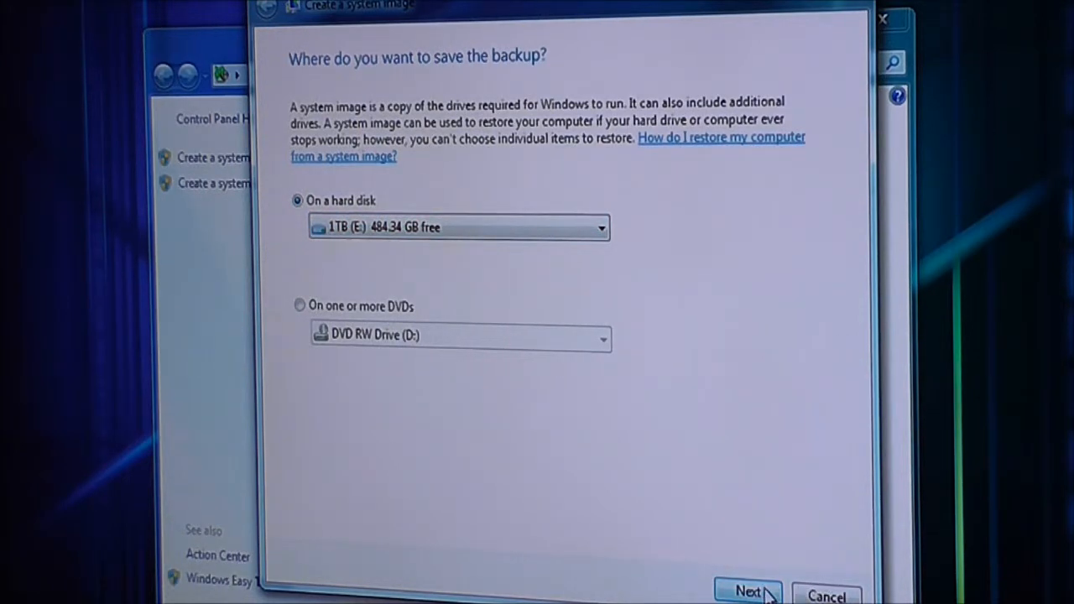
pyautogui.click(747, 590)
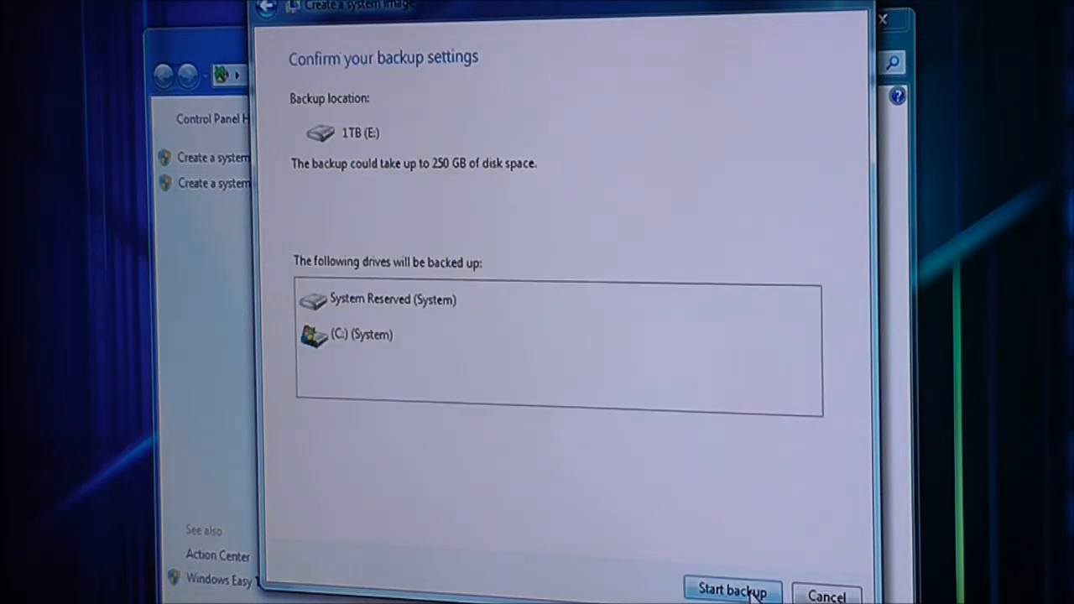
pyautogui.moveTo(427, 193)
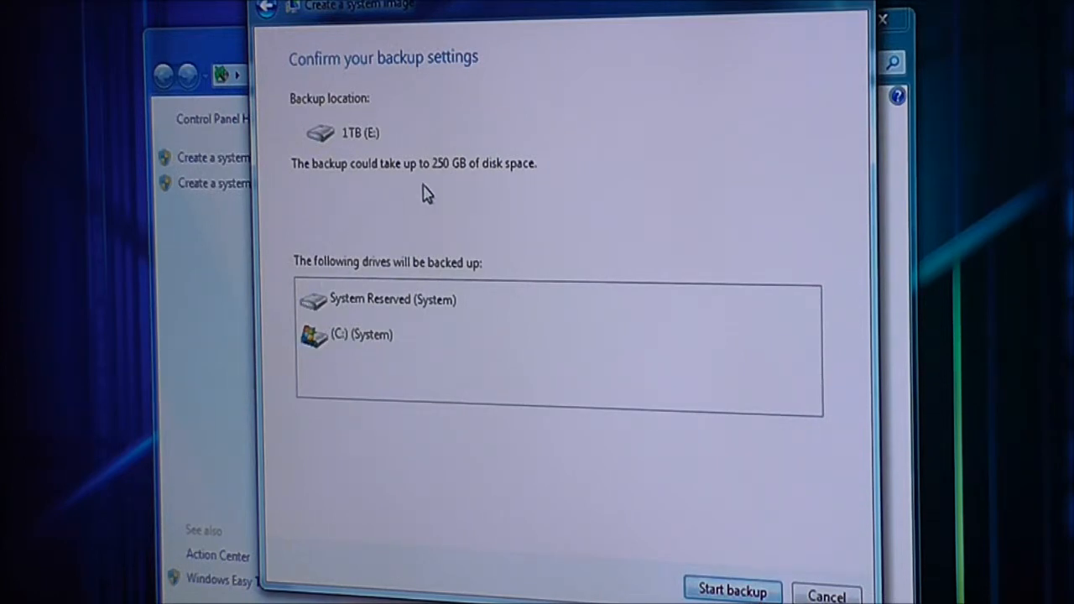
pyautogui.moveTo(436, 192)
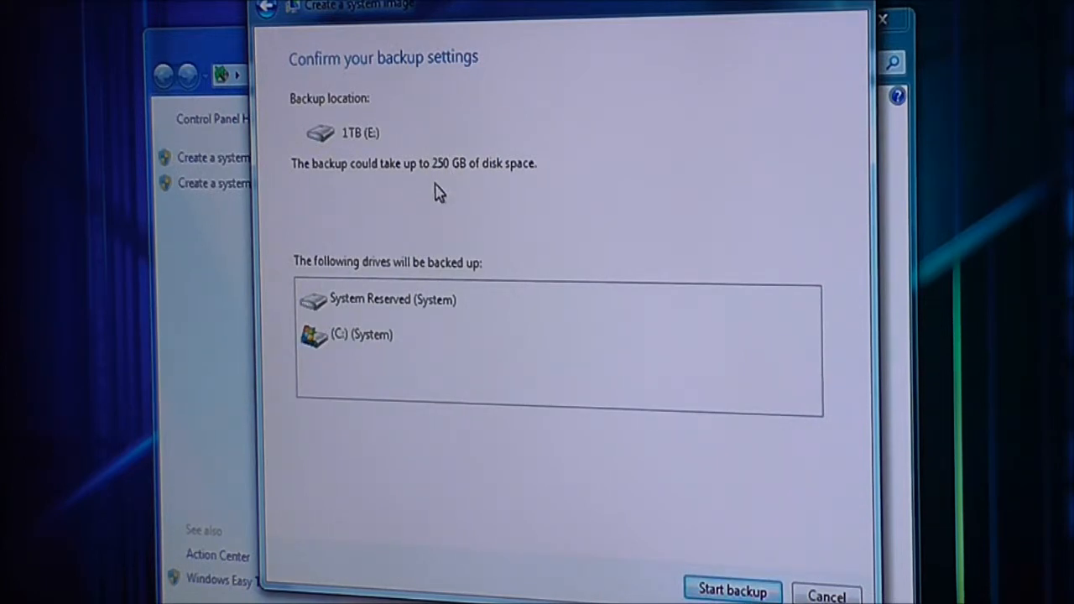
pyautogui.moveTo(594, 281)
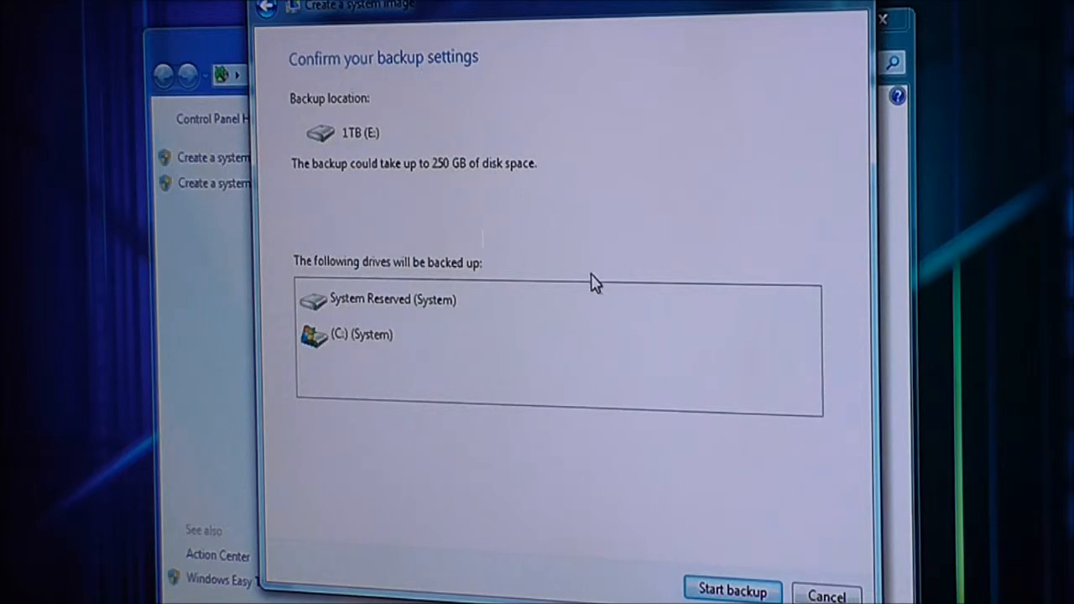
pyautogui.moveTo(705, 494)
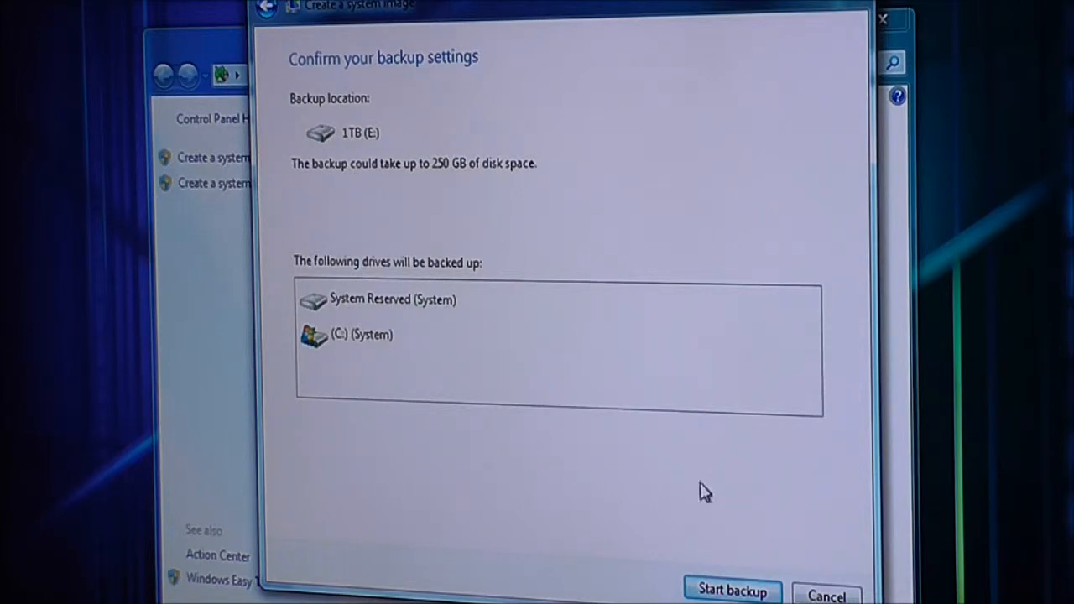
# Start the system image backup to the 1TB drive and let it finish
pyautogui.click(732, 589)
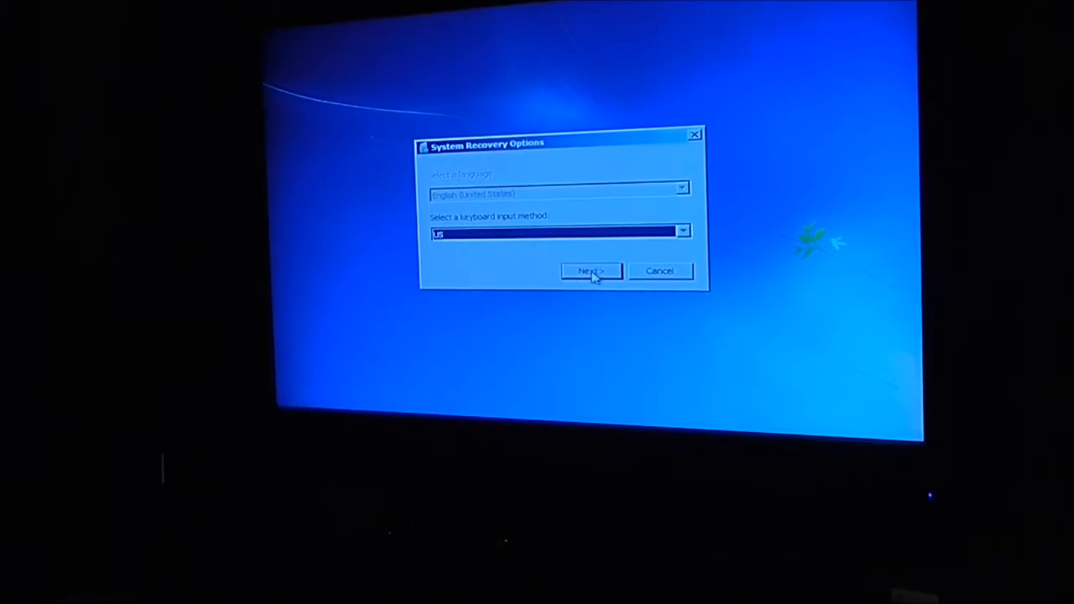
# Continue with the US keyboard method and choose restoring from an earlier system image
pyautogui.click(589, 272)
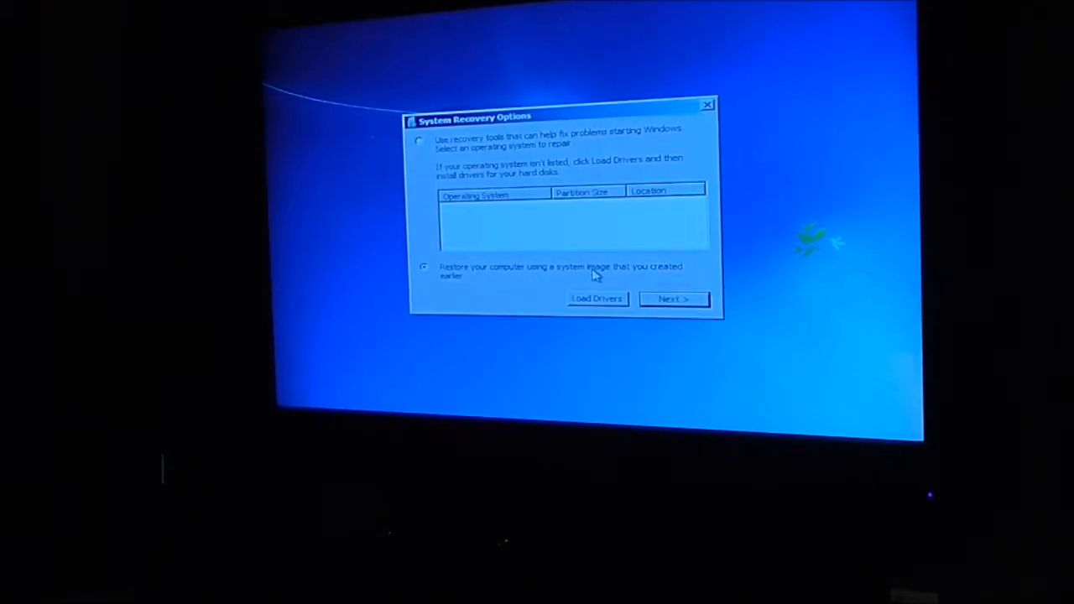
pyautogui.moveTo(478, 282)
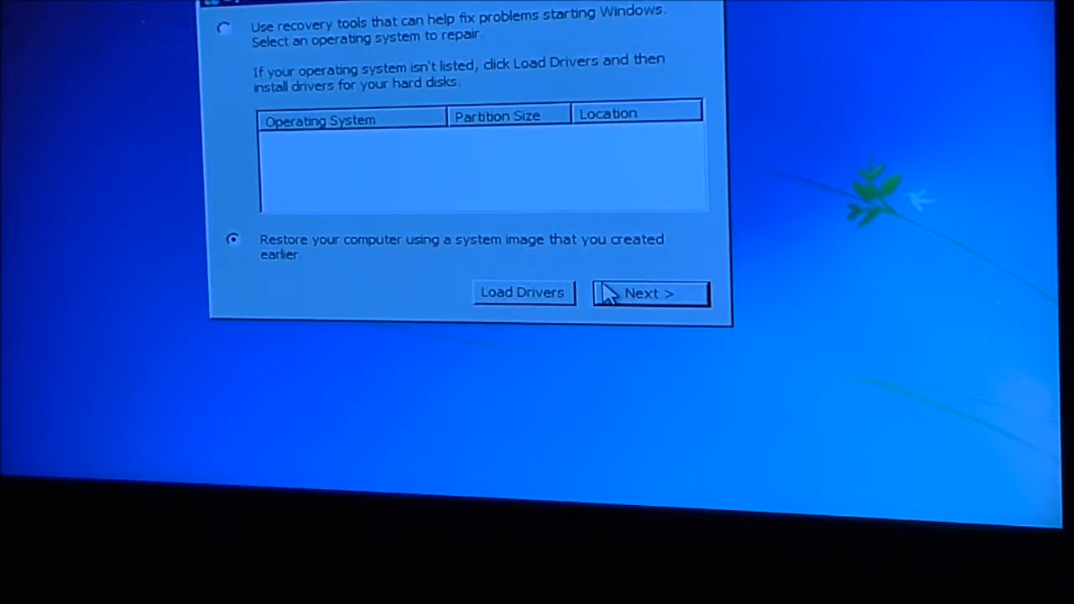
pyautogui.click(651, 292)
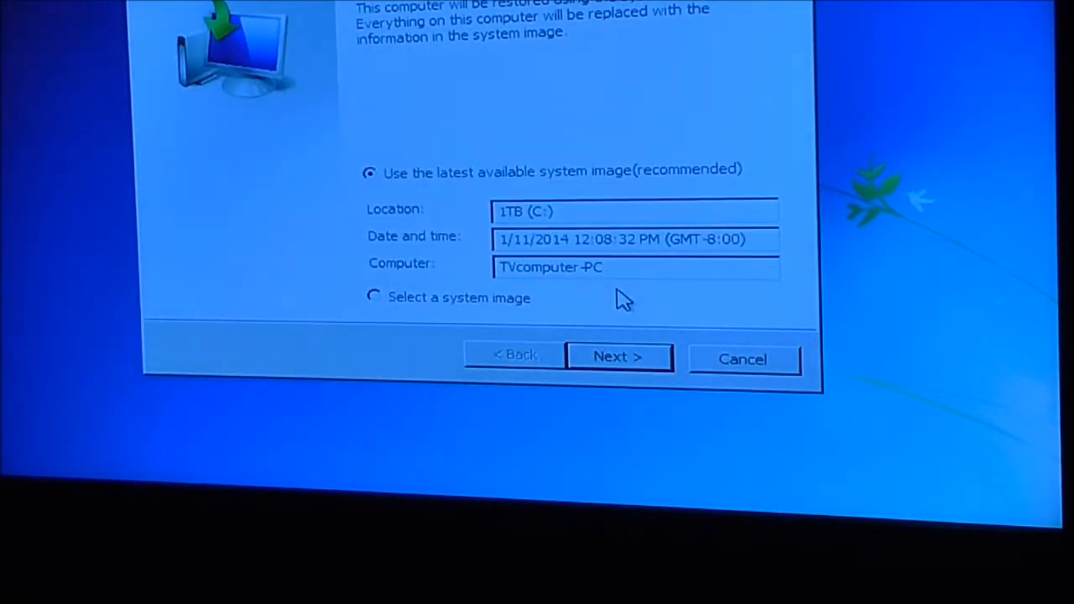
pyautogui.moveTo(453, 210)
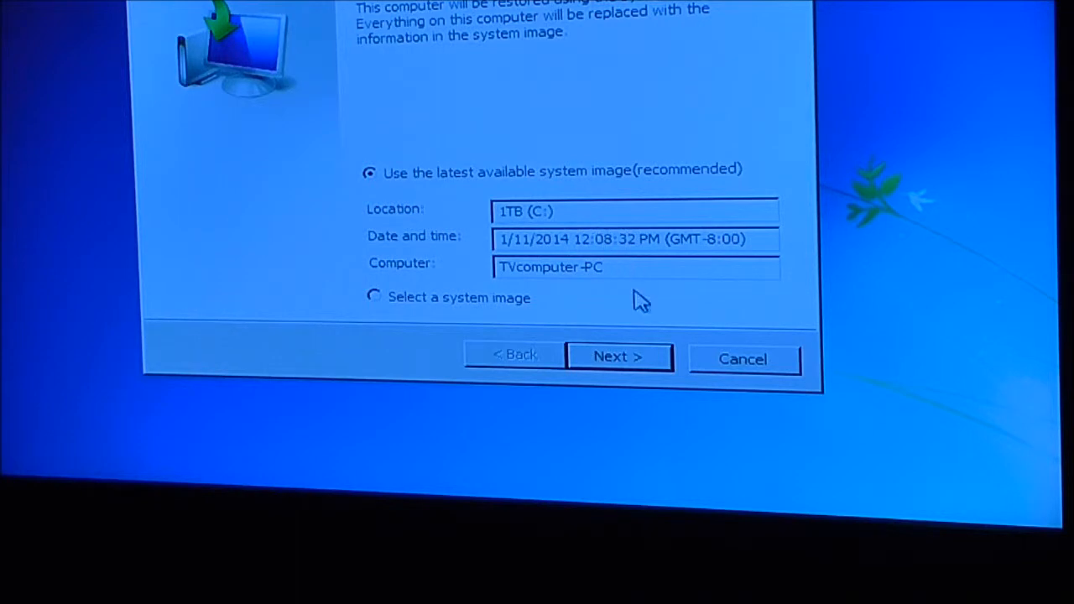
pyautogui.moveTo(646, 363)
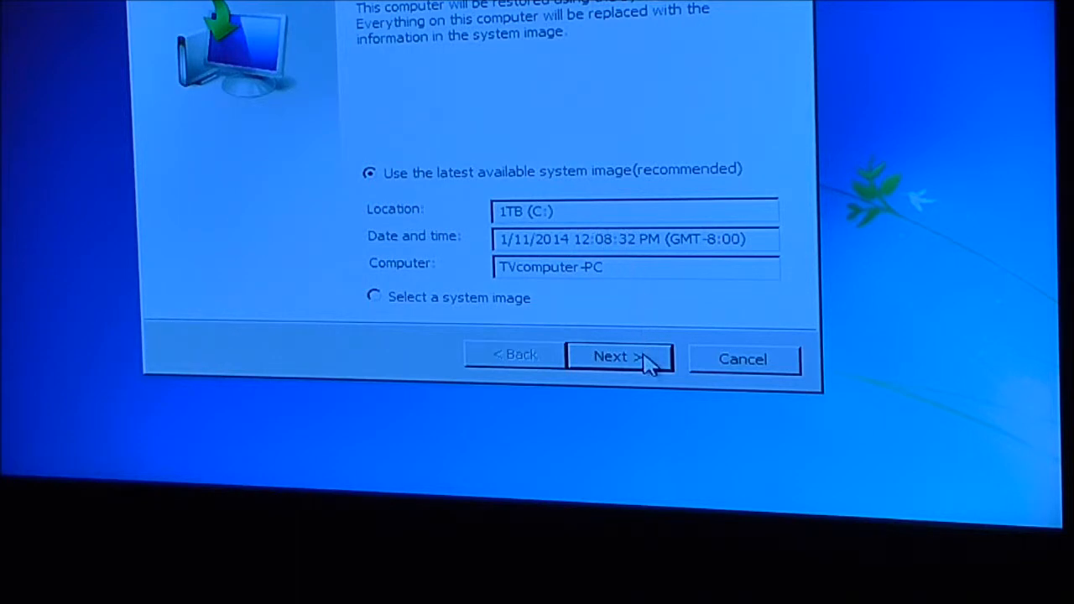
# Accept the latest 1/11/2014 image on the 1TB drive, review Advanced options, and confirm formatting to start re-imaging
pyautogui.click(620, 356)
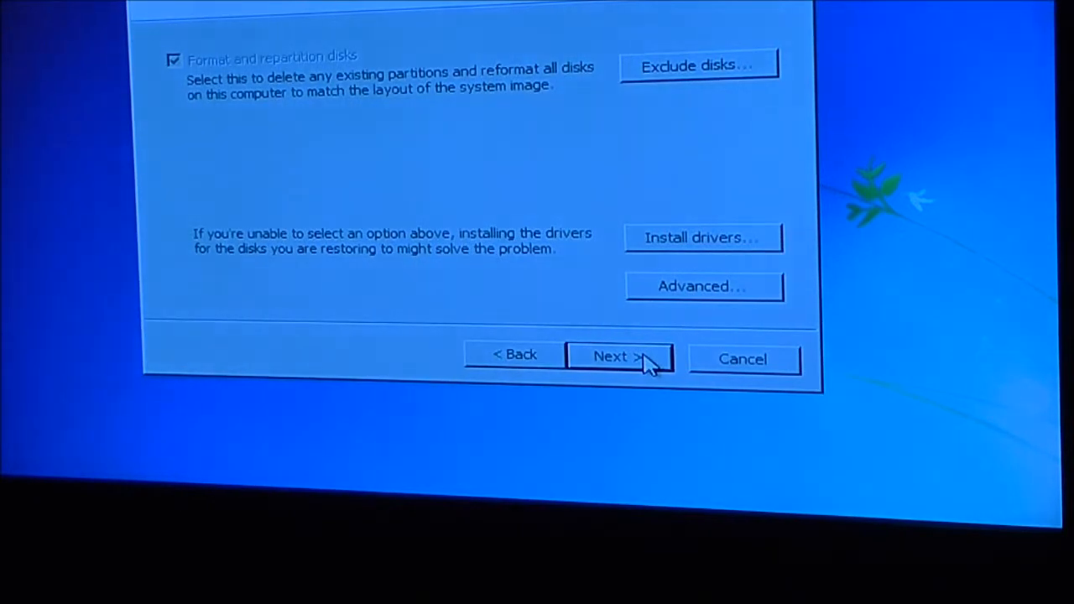
pyautogui.moveTo(671, 92)
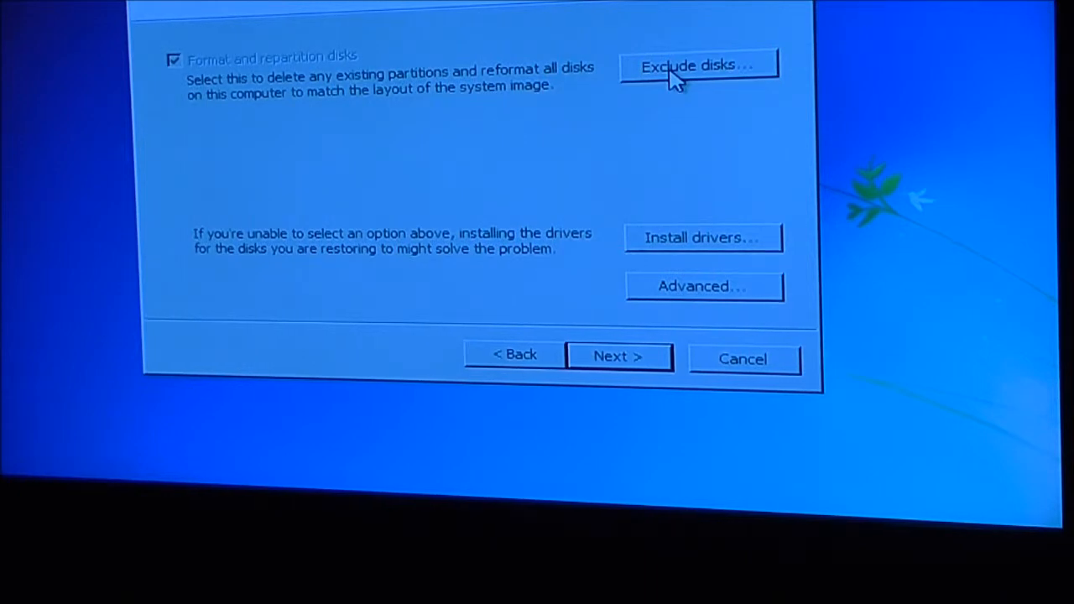
pyautogui.moveTo(333, 116)
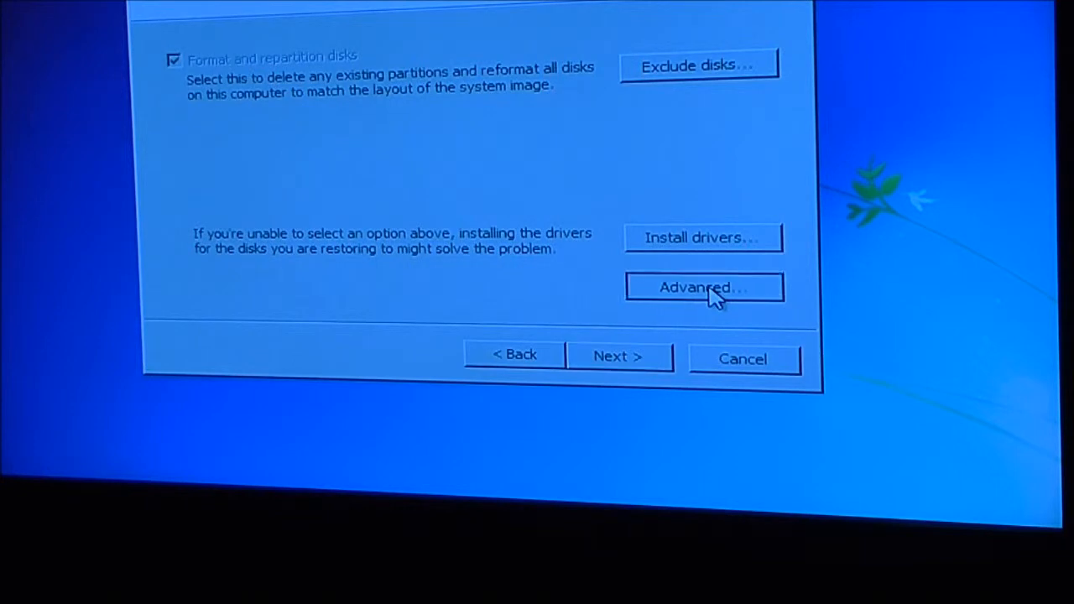
pyautogui.click(703, 287)
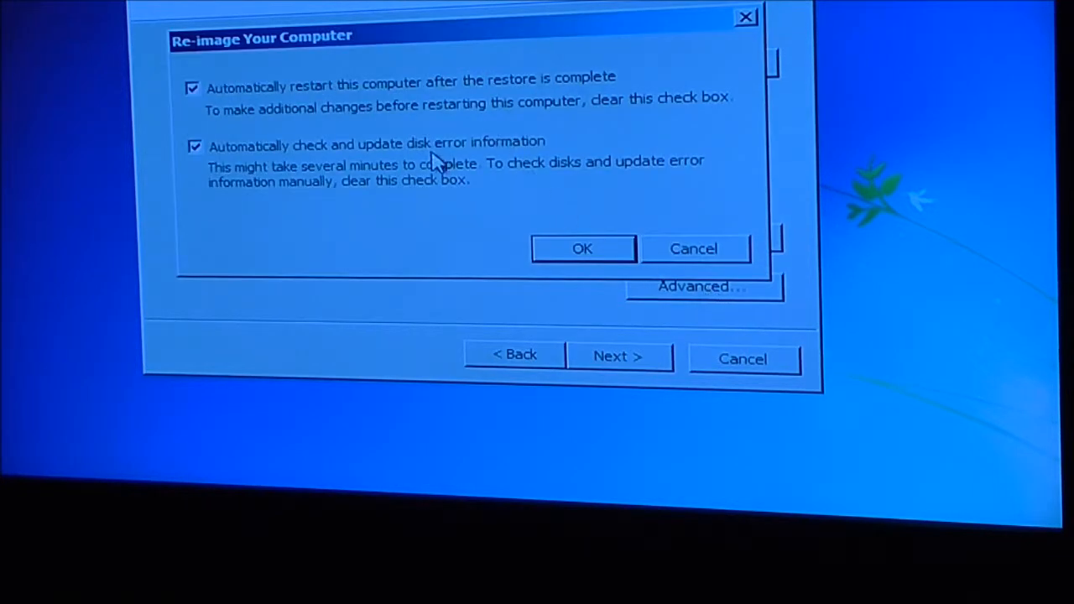
pyautogui.click(581, 249)
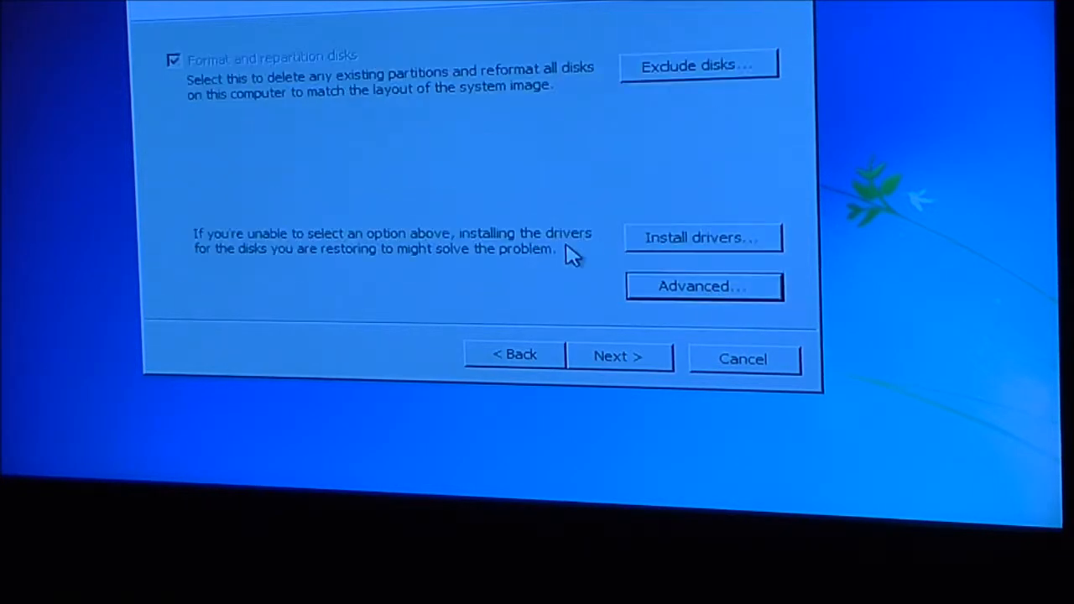
pyautogui.click(618, 356)
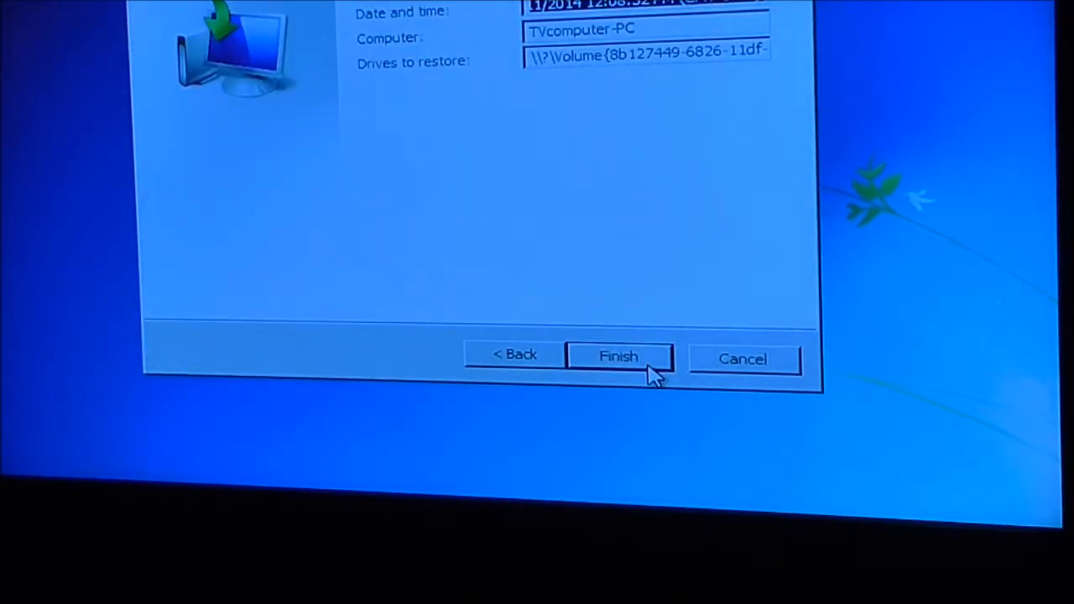
pyautogui.click(618, 356)
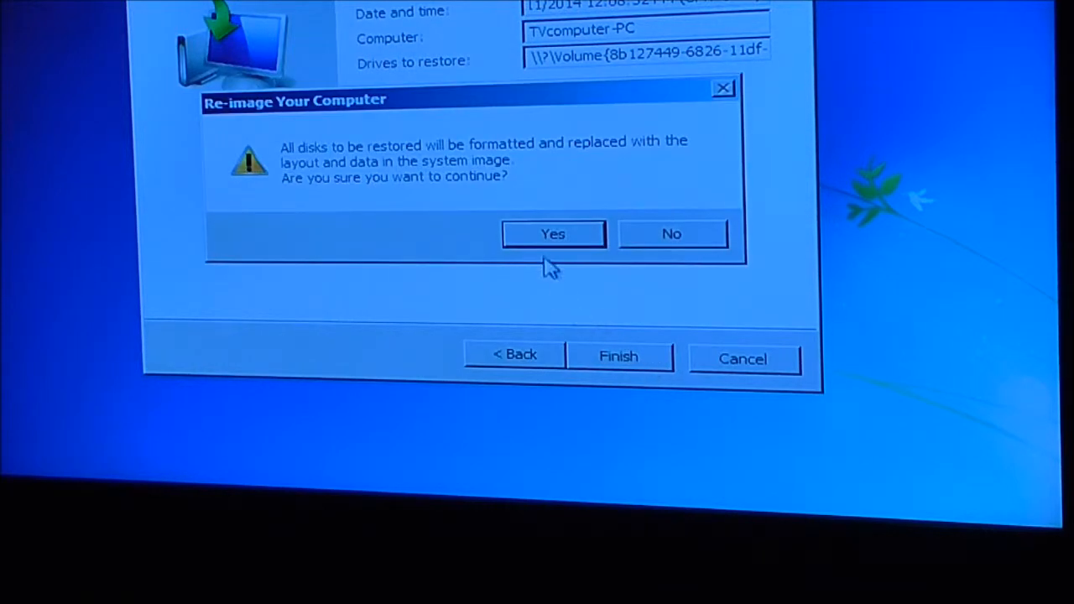
pyautogui.click(554, 233)
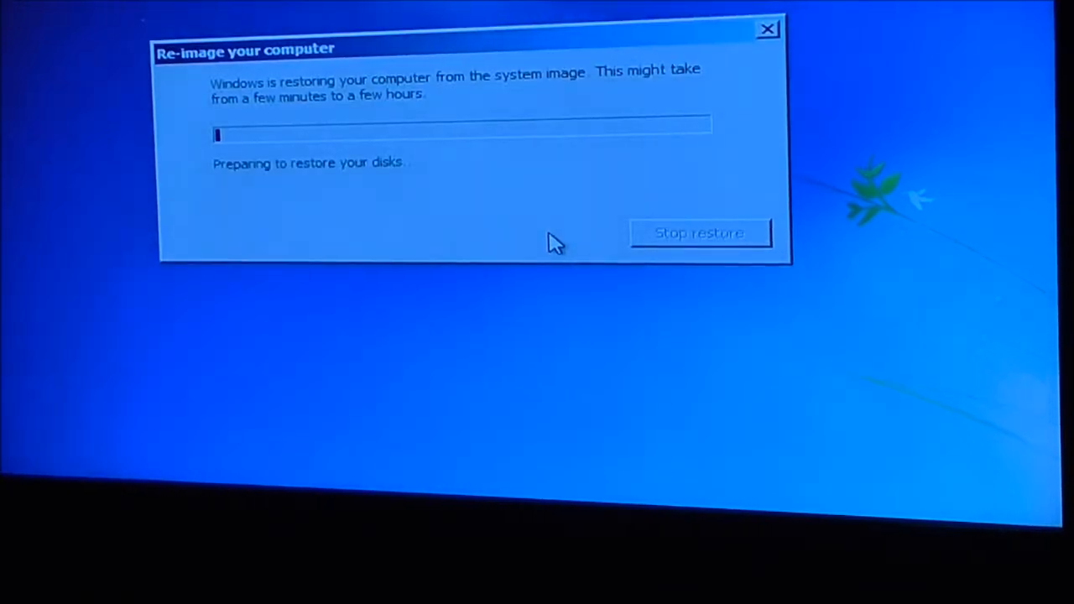